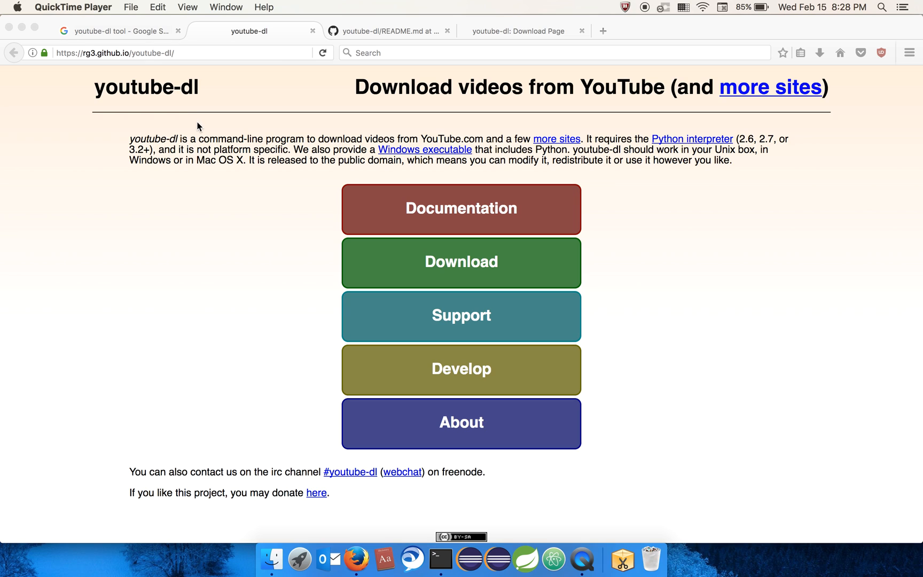
mouse_move(244, 238)
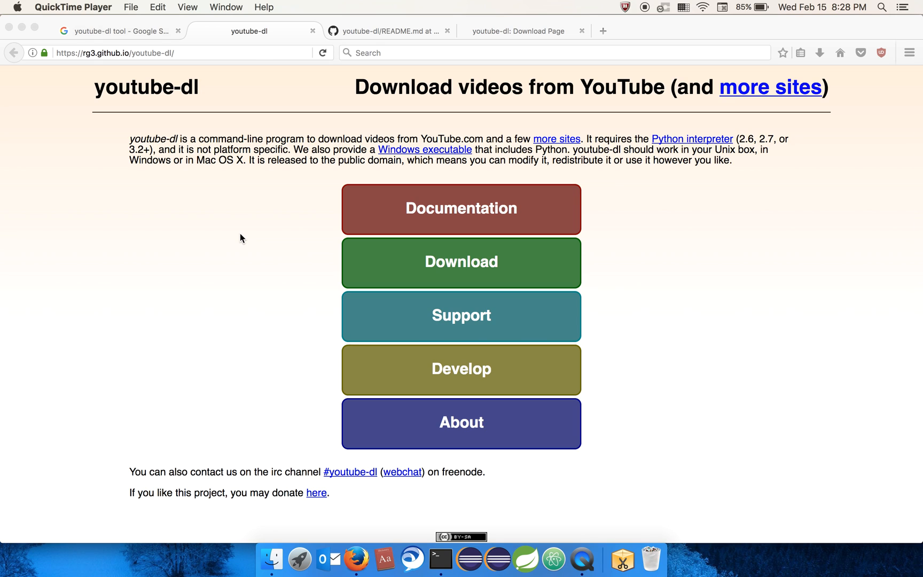
mouse_move(250, 121)
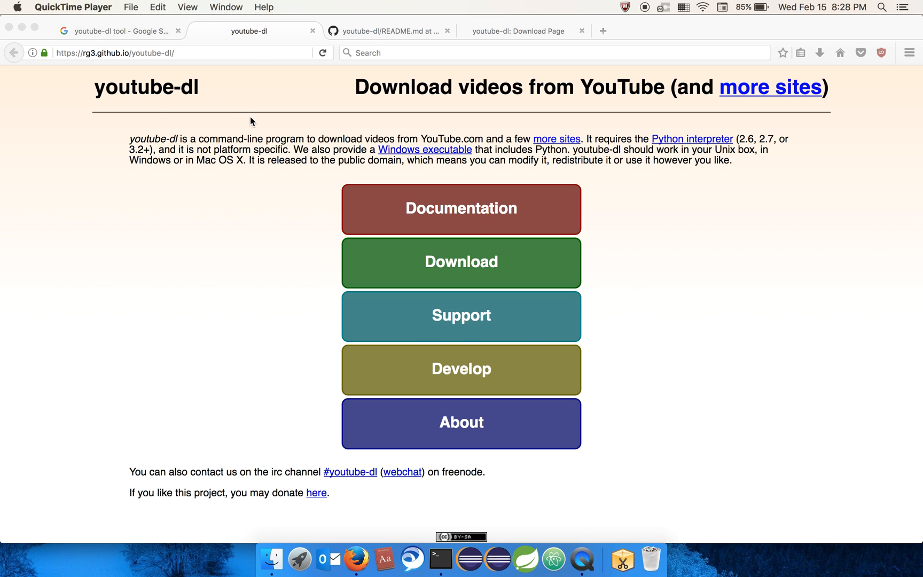
Return to the youtube-dl GitHub repository and show its README.md.
scroll("down", 3)
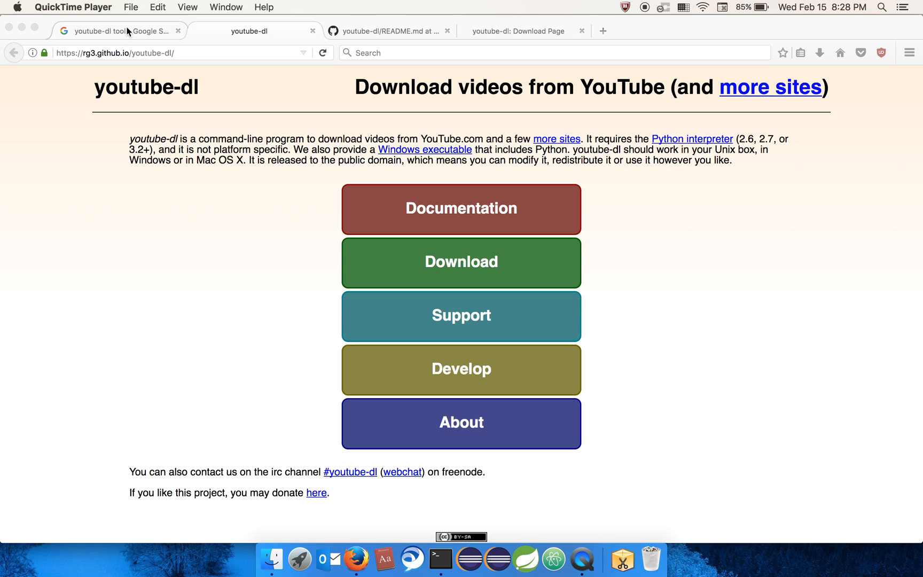
mouse_move(130, 31)
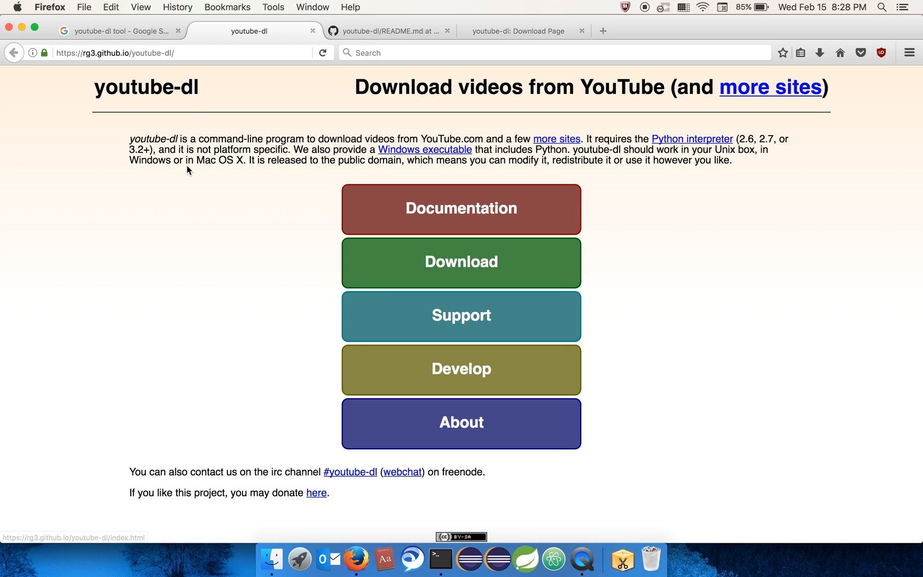
left_click(121, 31)
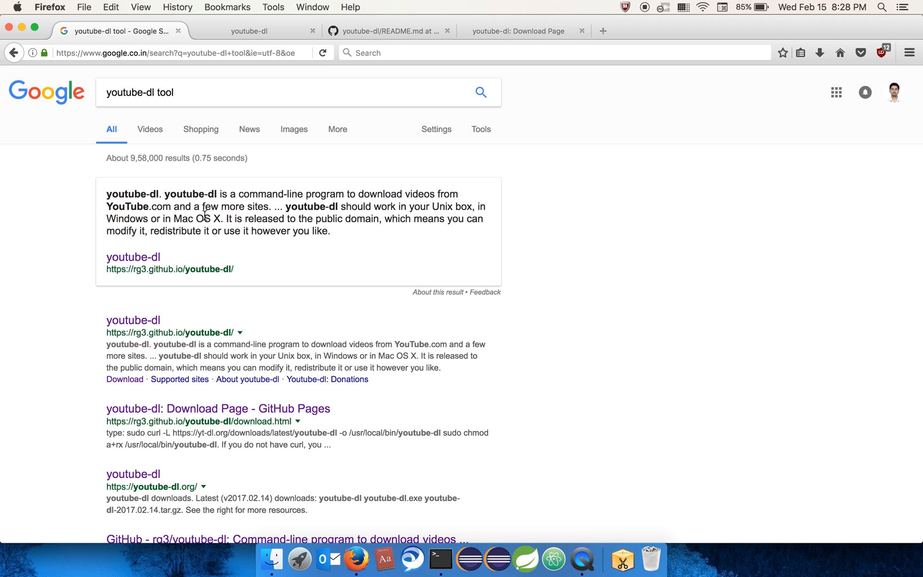
mouse_move(213, 90)
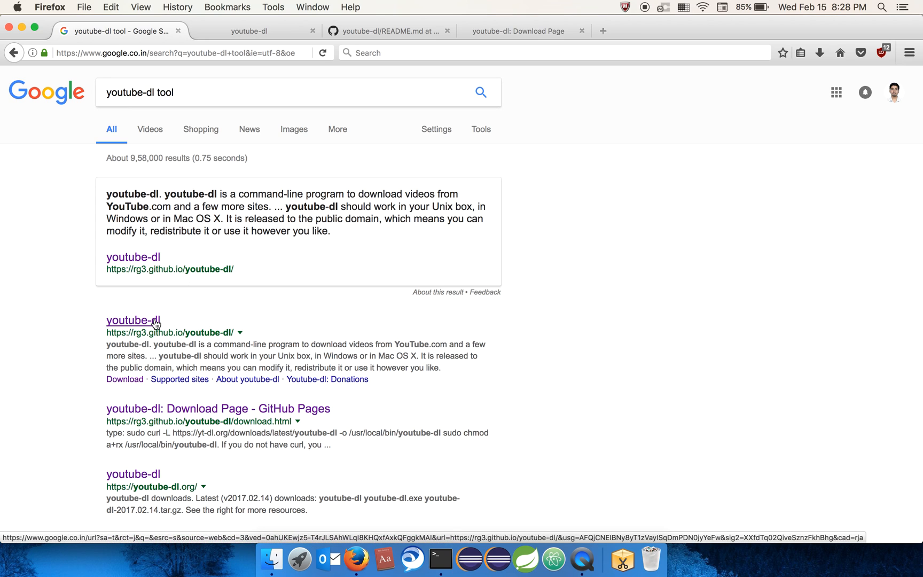
left_click(132, 320)
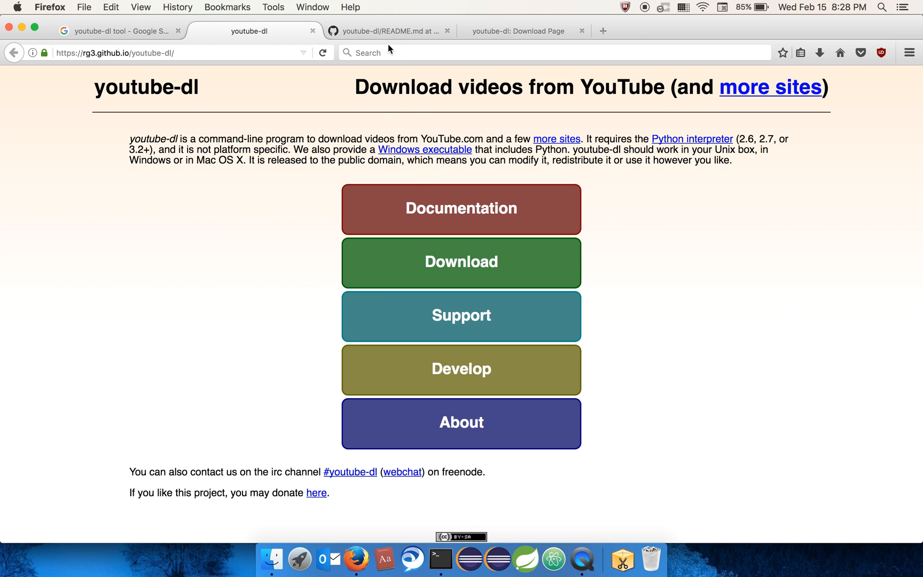
left_click(388, 30)
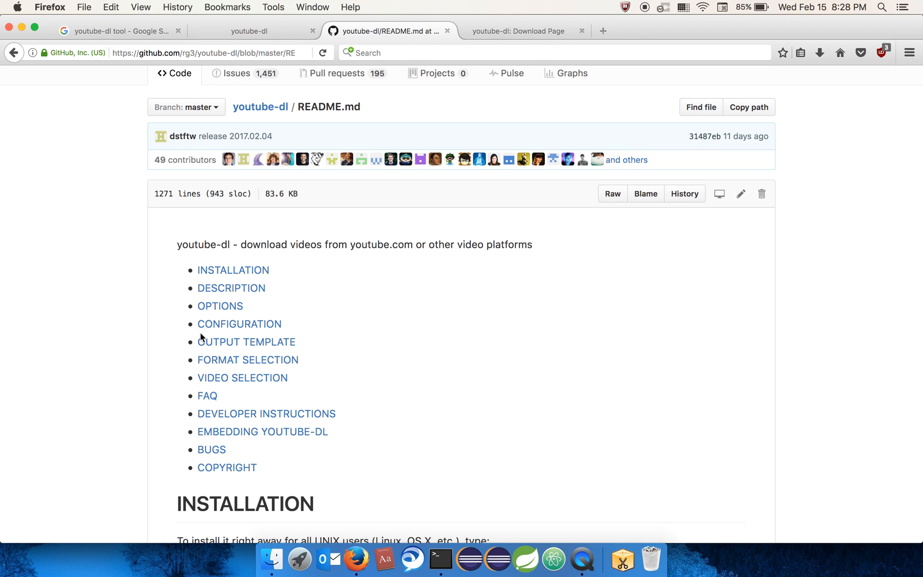
Jump to the INSTALLATION section and select the 'sudo curl -L …' download line.
scroll("down", 3)
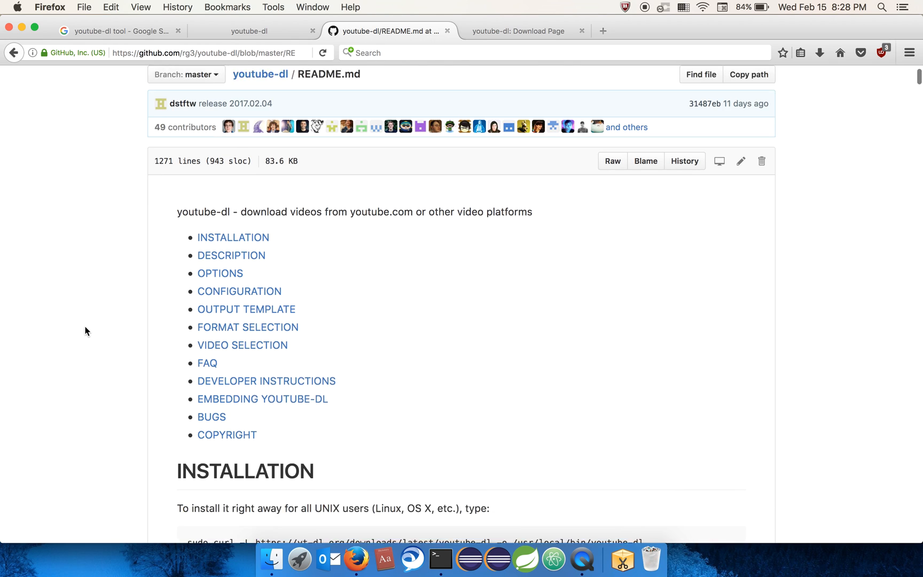
scroll("down", 3)
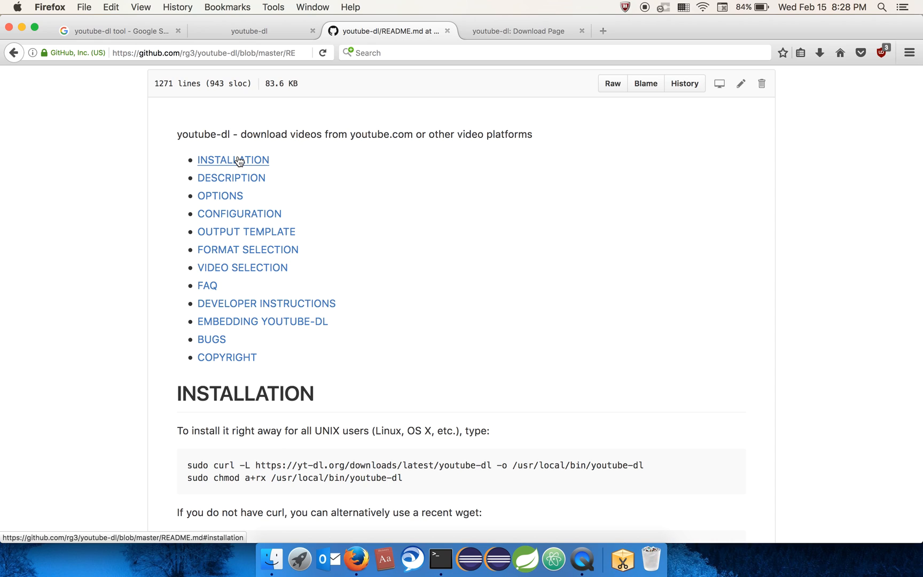
left_click(233, 160)
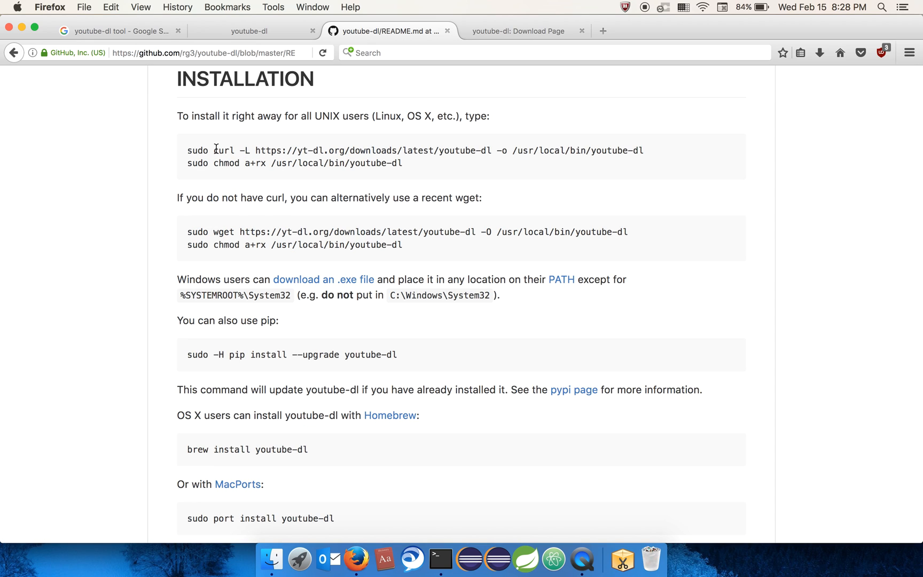
mouse_move(263, 185)
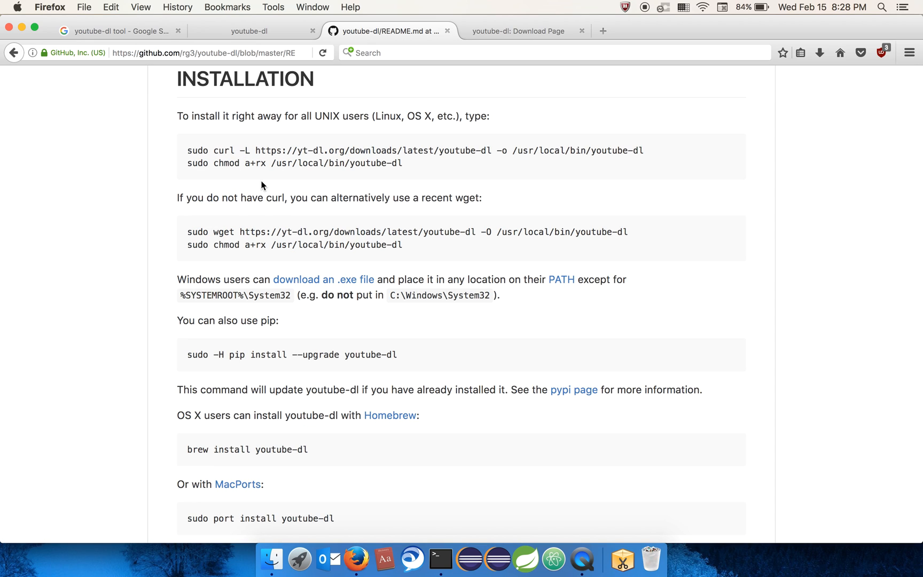
mouse_move(229, 154)
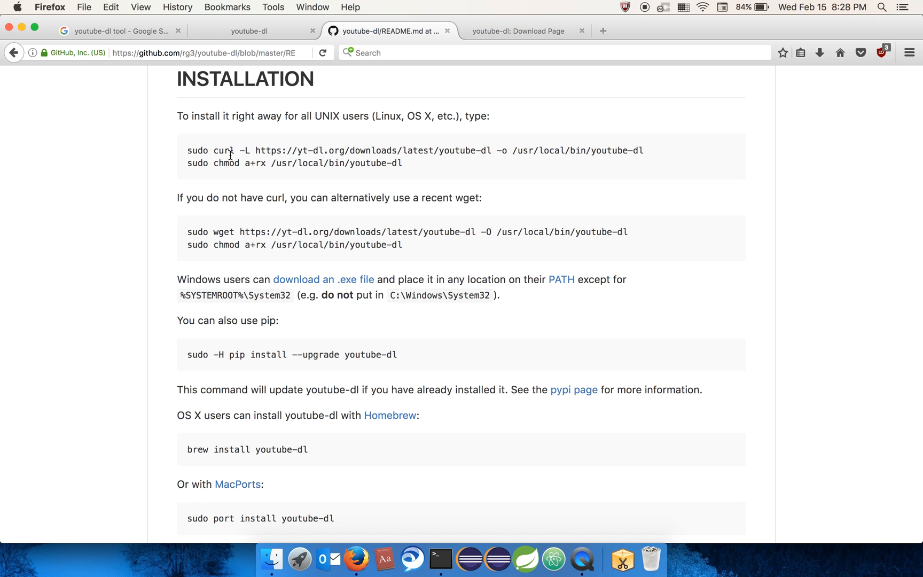
mouse_move(207, 167)
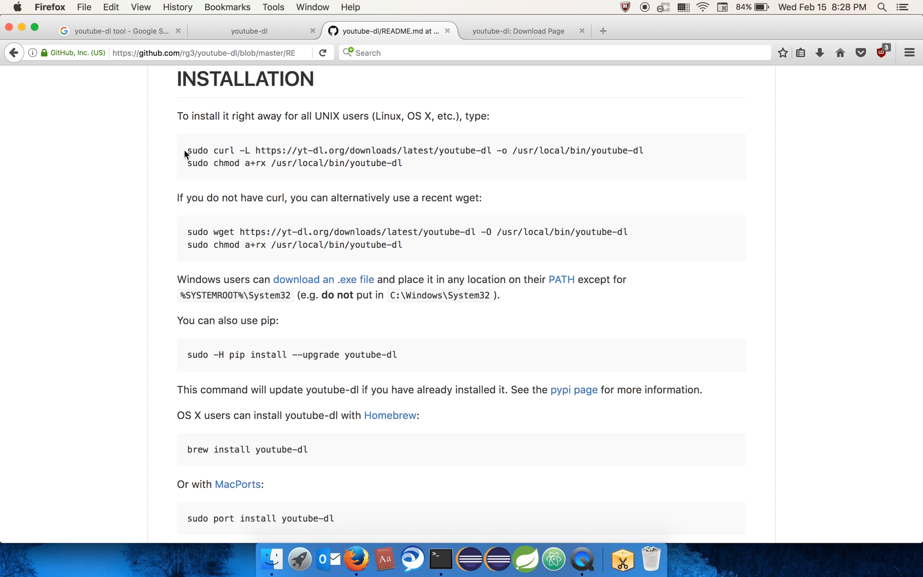
left_click_drag(187, 151, 481, 151)
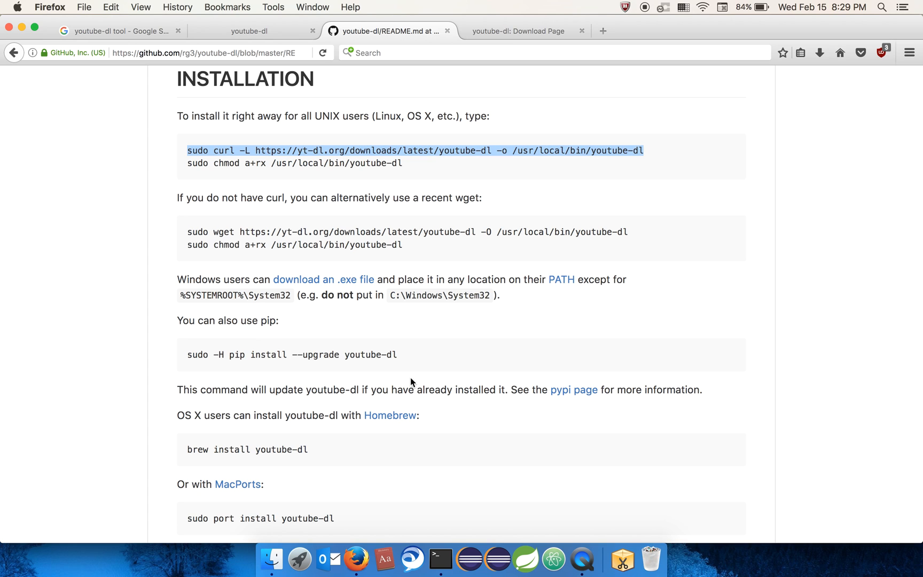
left_click(440, 558)
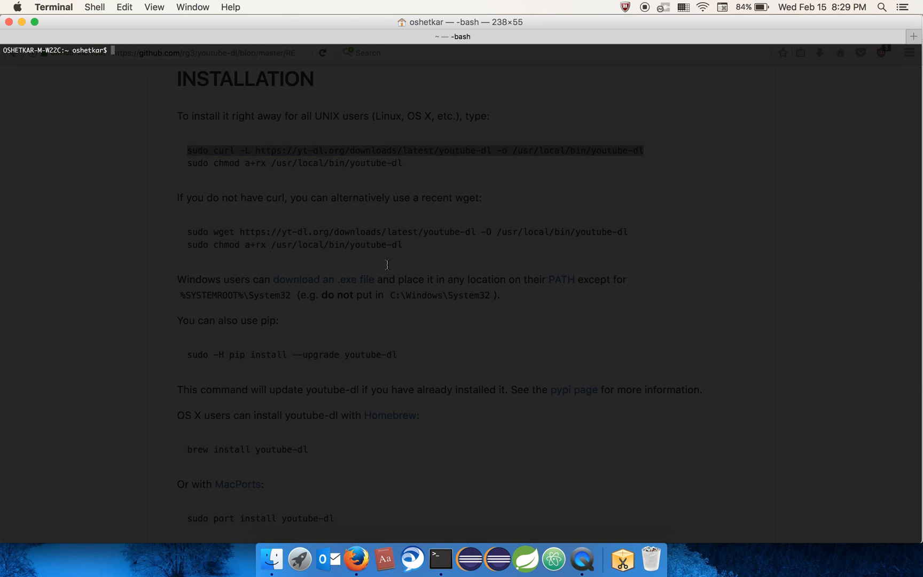
type("sudo curl -L https://yt-dl.org/downloads/latest/youtube-dl -o /usr/local/bin/youtube-dl")
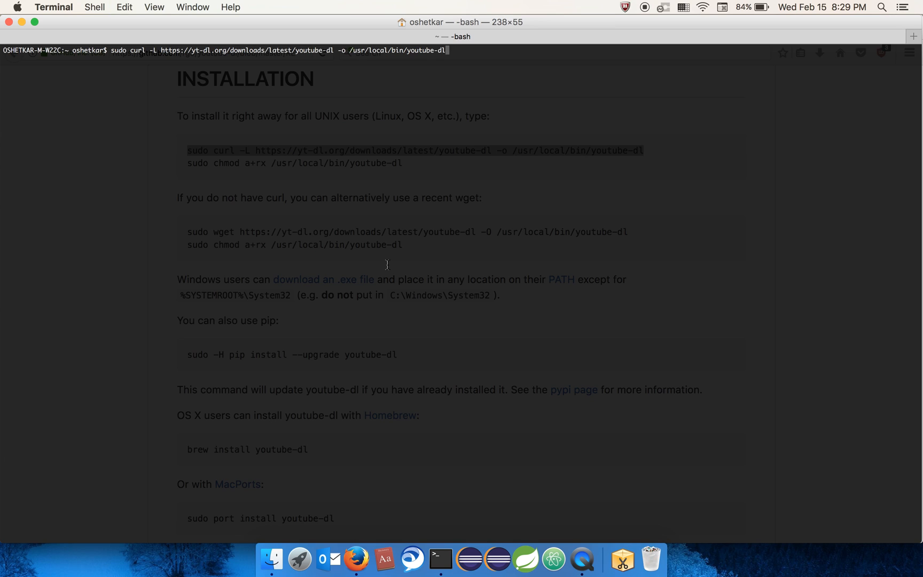
key("Return")
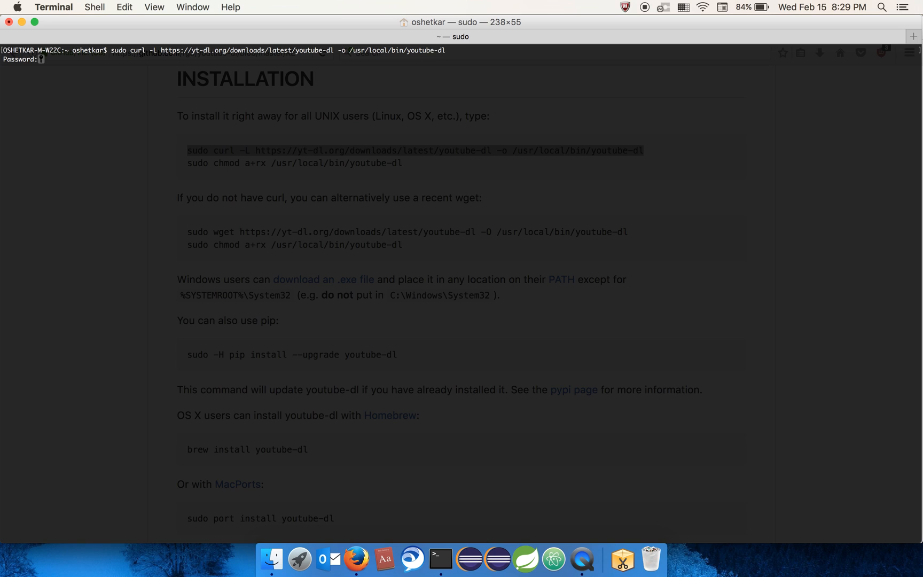
key("Return")
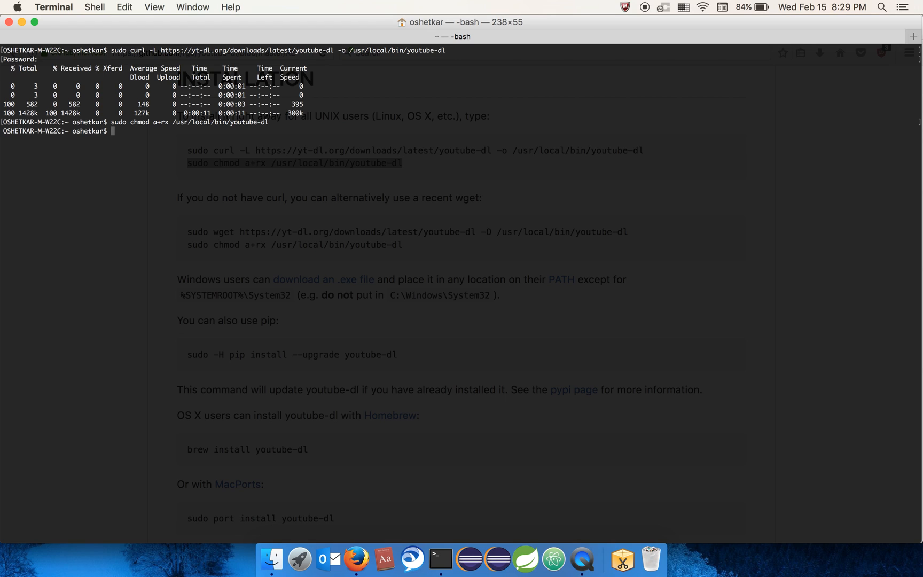
type("youtube-dl")
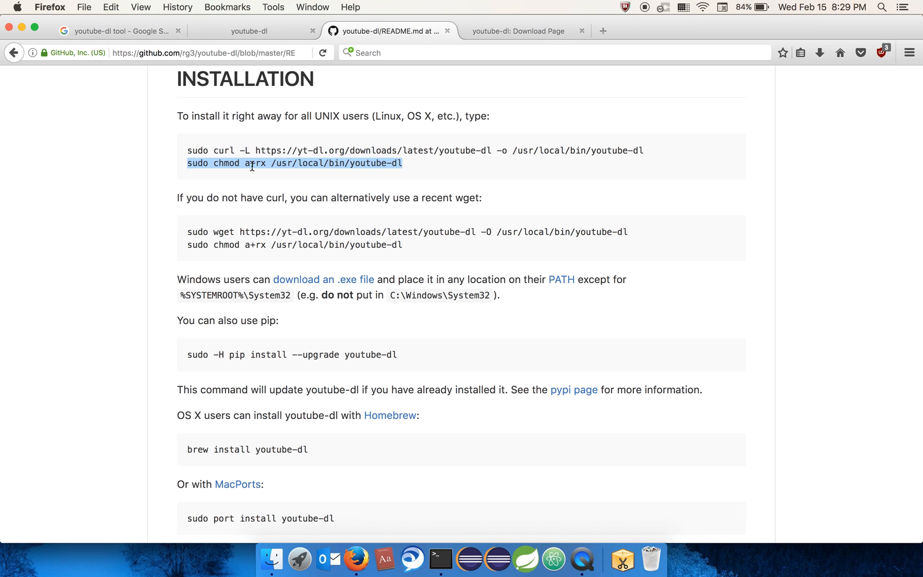
Scroll the README through its option sections and back to the OPTIONS heading.
scroll("up", 3)
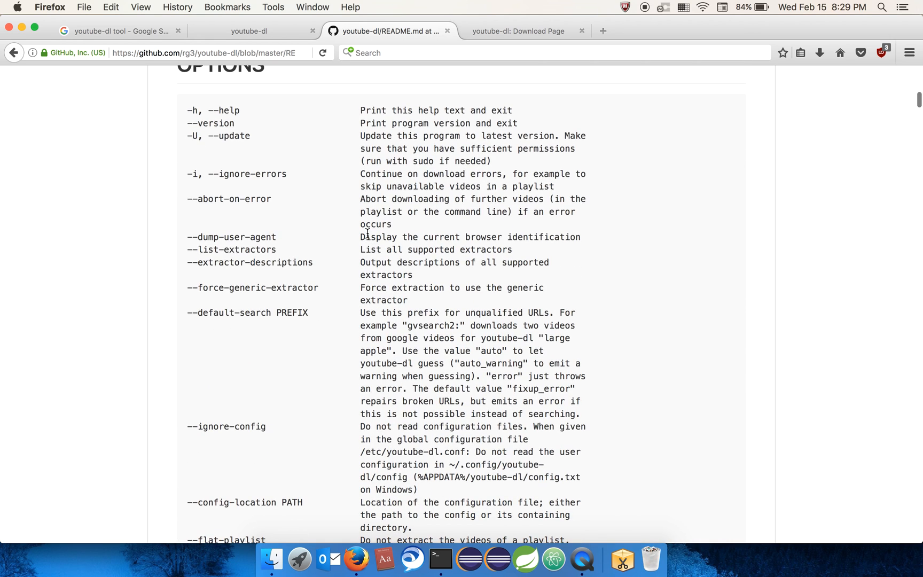
scroll("down", 3)
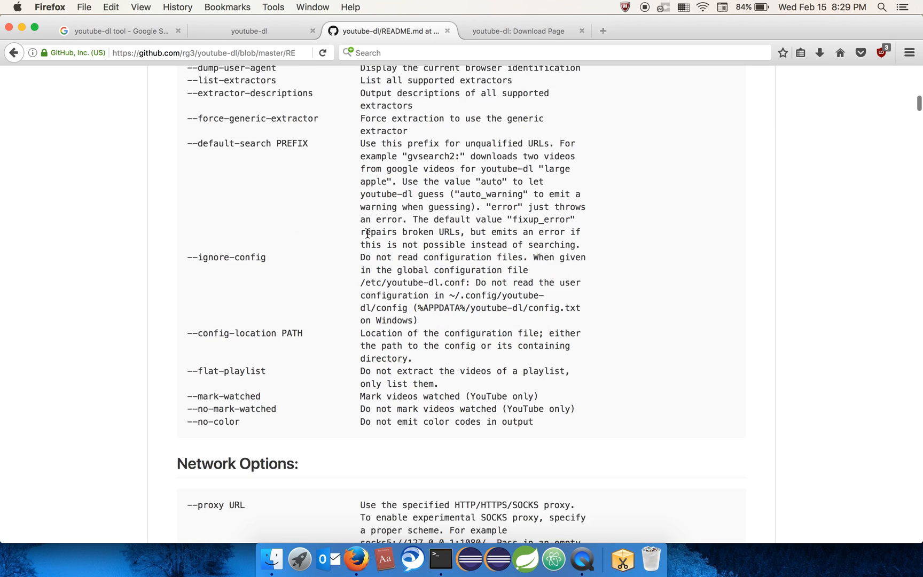
scroll("down", 3)
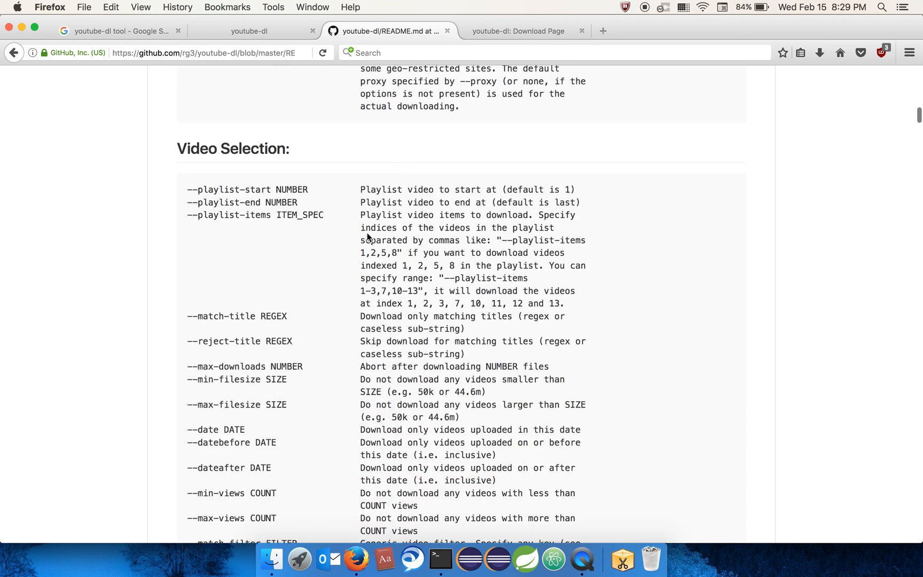
scroll("down", 3)
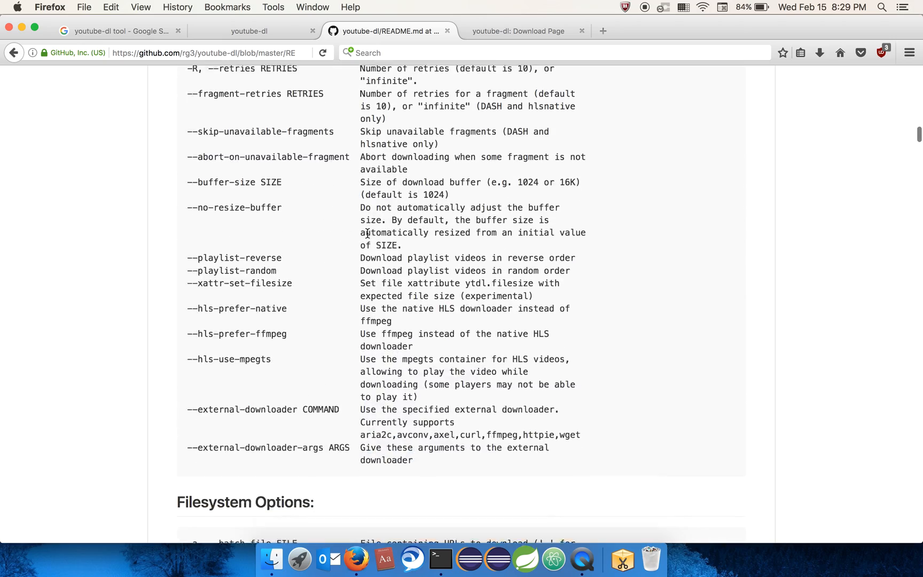
scroll("down", 3)
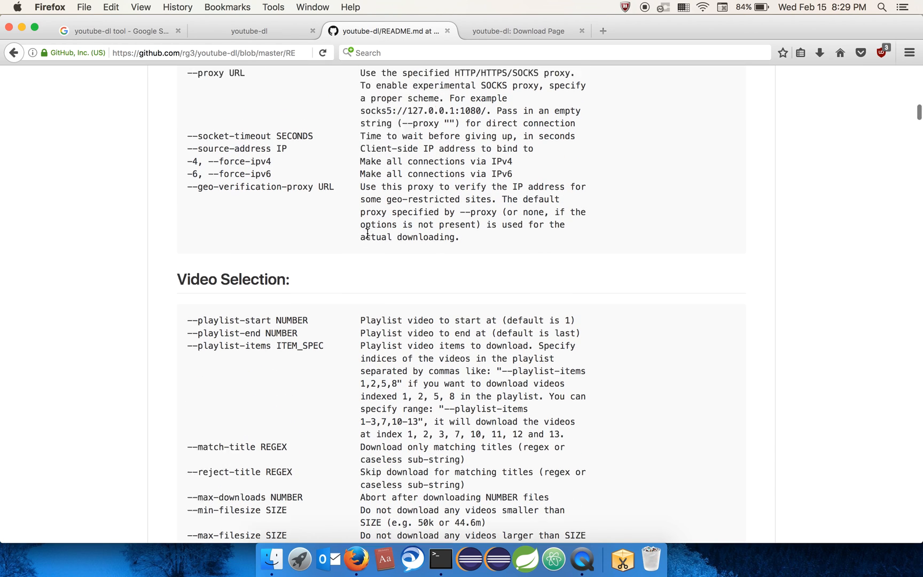
scroll("up", 3)
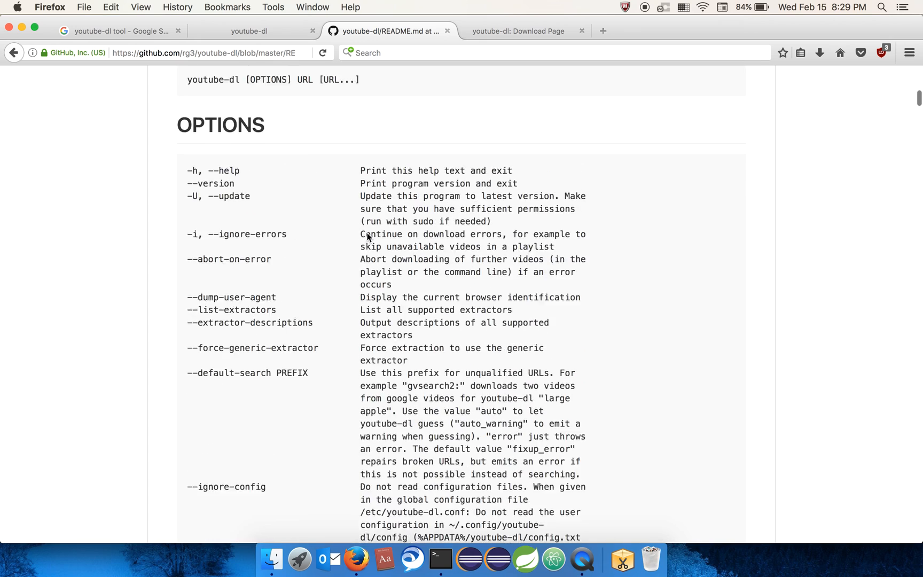
Go to youtube.com in a new tab and copy the Robin Sharma video's link location.
scroll("up", 3)
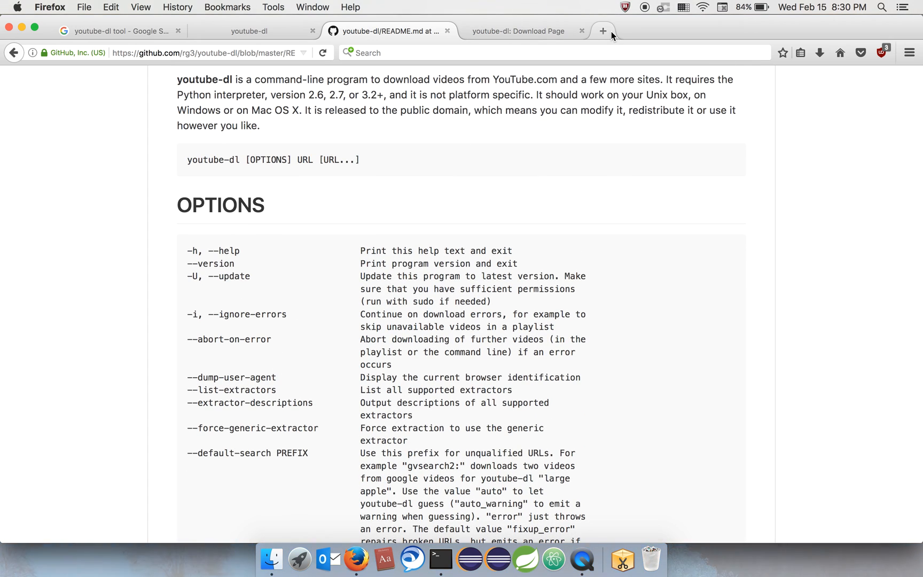
left_click(602, 30)
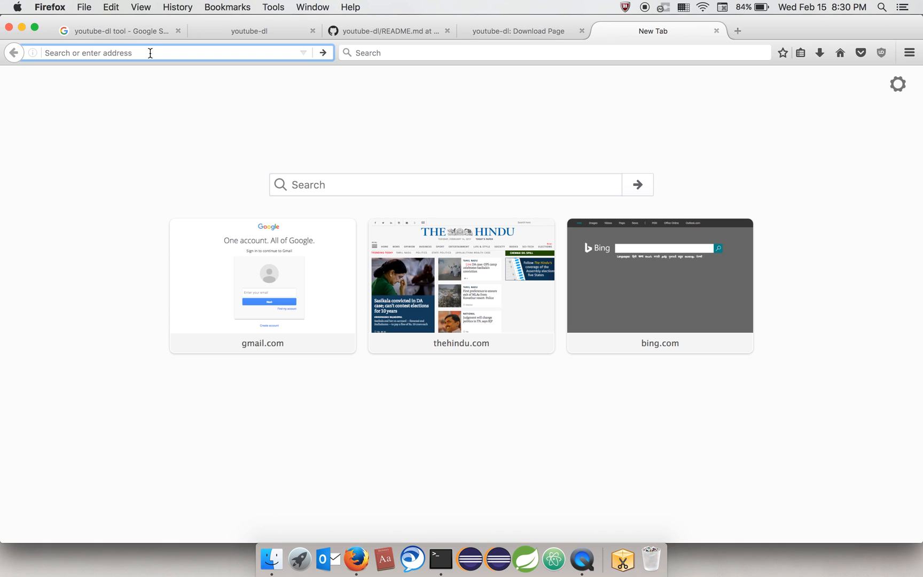
type("youtube.com/")
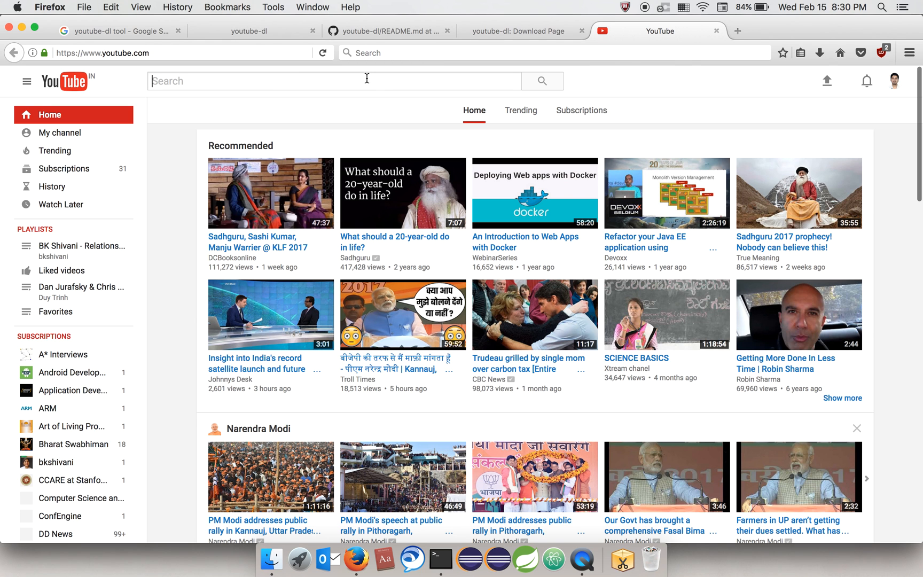
left_click(333, 81)
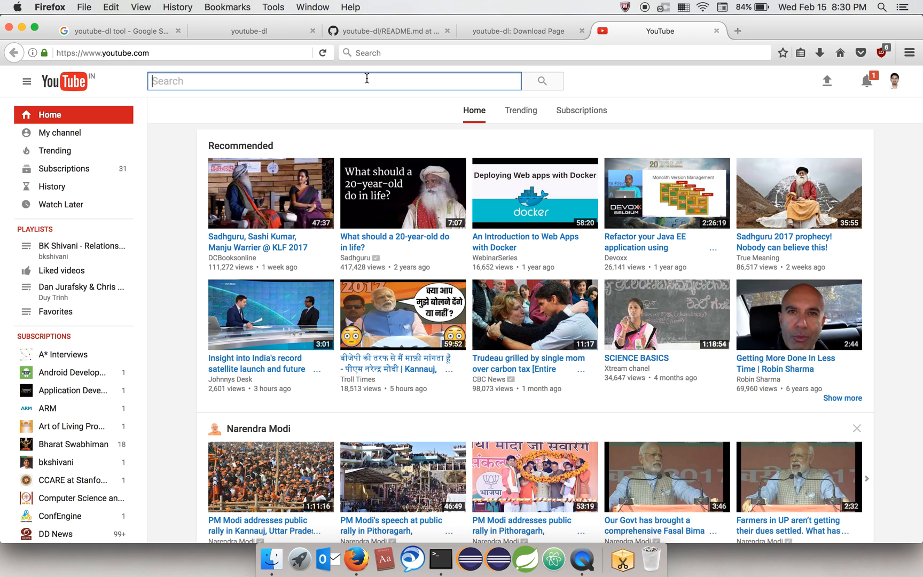
mouse_move(778, 370)
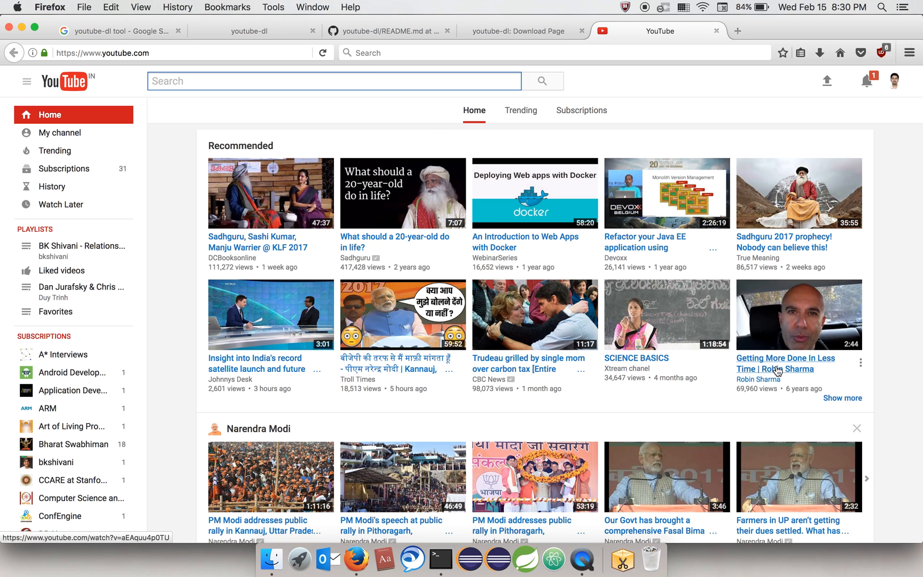
mouse_move(795, 362)
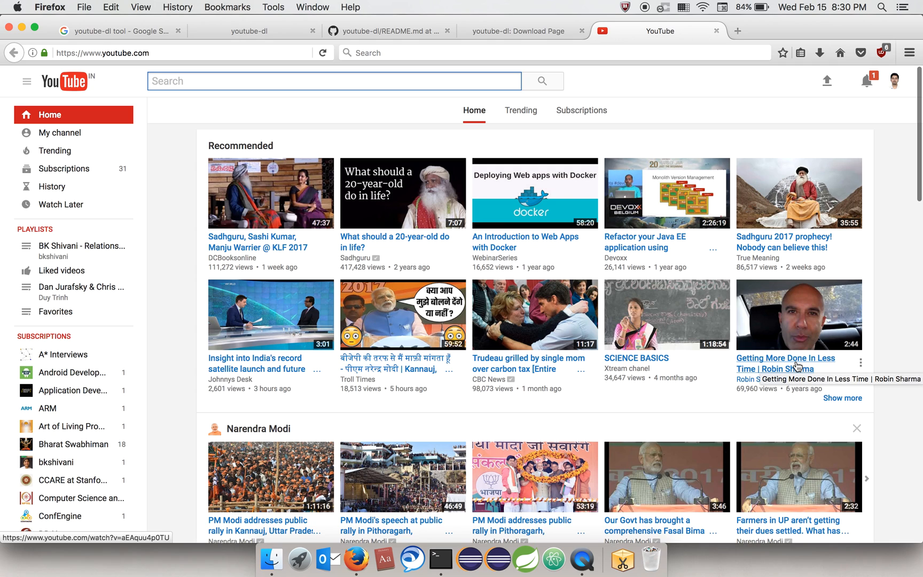
right_click(786, 362)
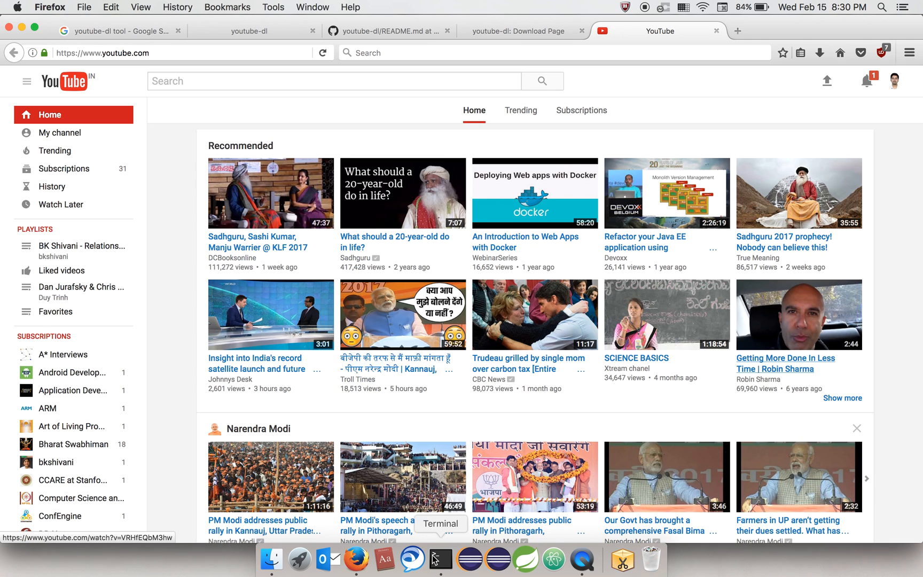
left_click(439, 559)
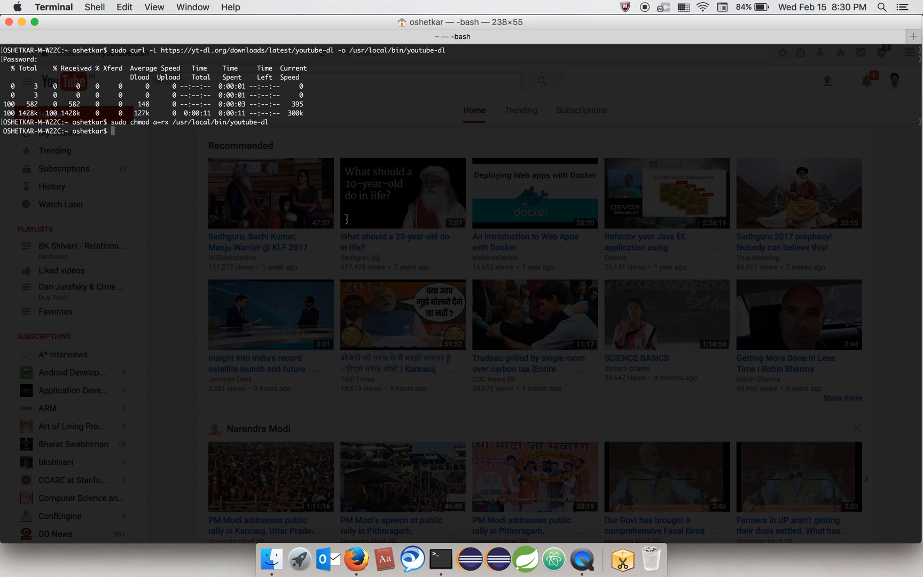
type("youtube-dl")
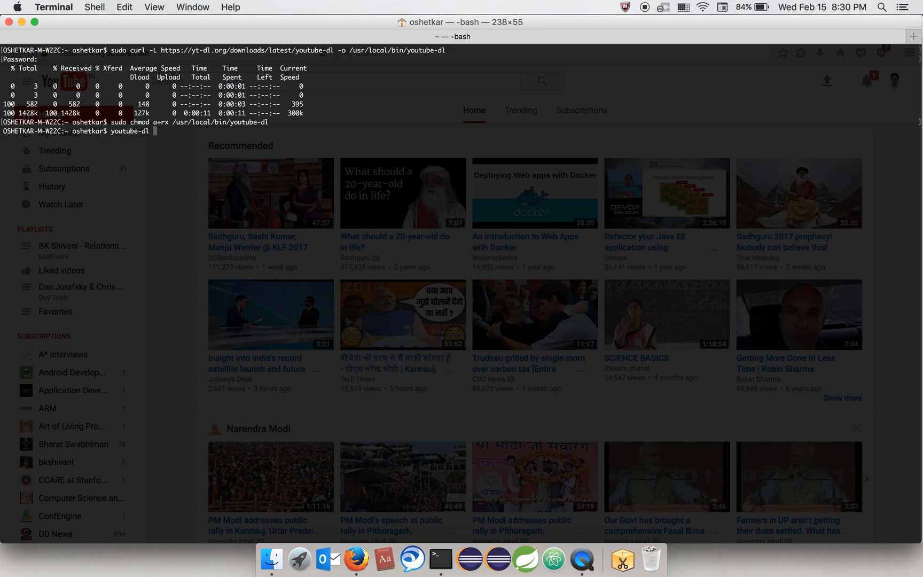
type("https://www.youtube.com/watch?v=aEAquu4p0TU")
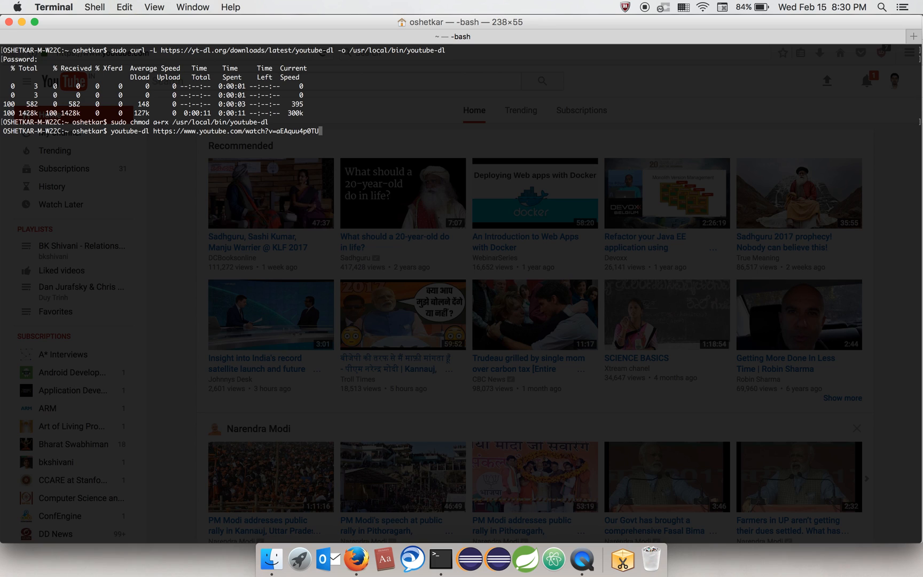
key("enter")
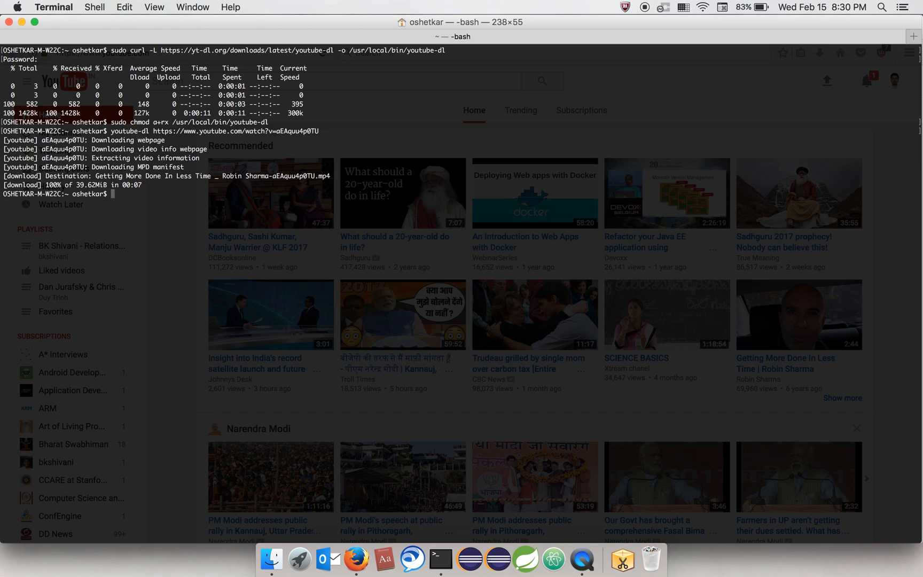
Run youtube-dl -F on the URL, then -f 18, then ls to see the mp4 in the home folder.
type("youtube-dl -f https://www.youtube.com/watch?v=aEAquu4p0TU")
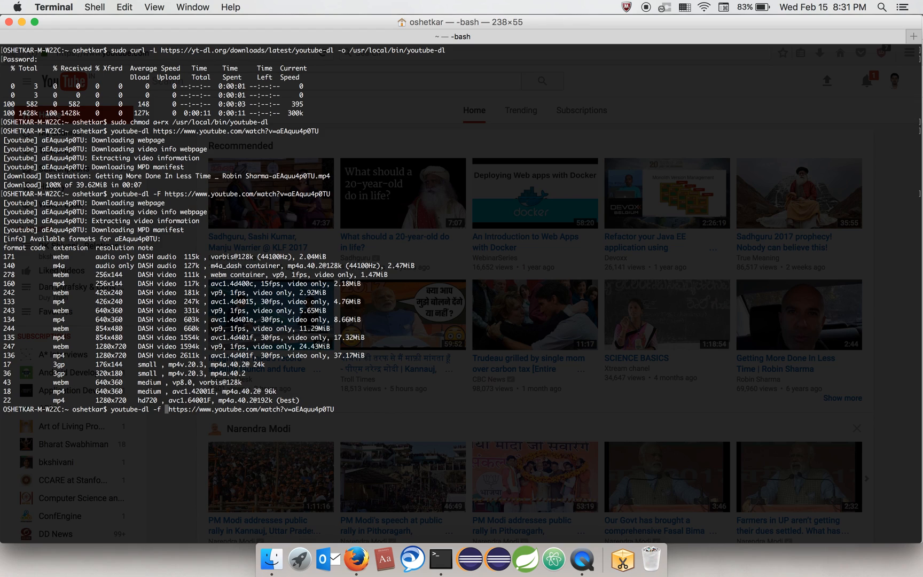
type("18")
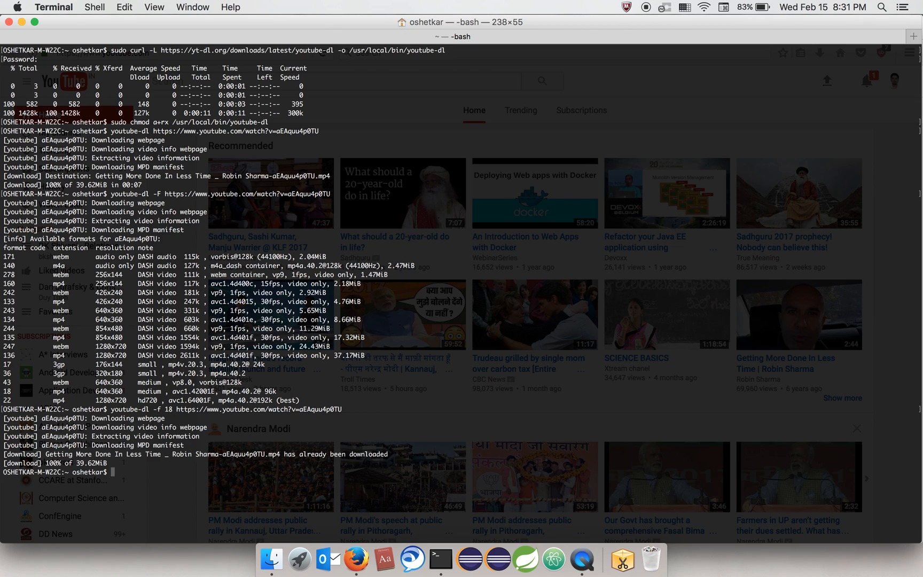
type("ls")
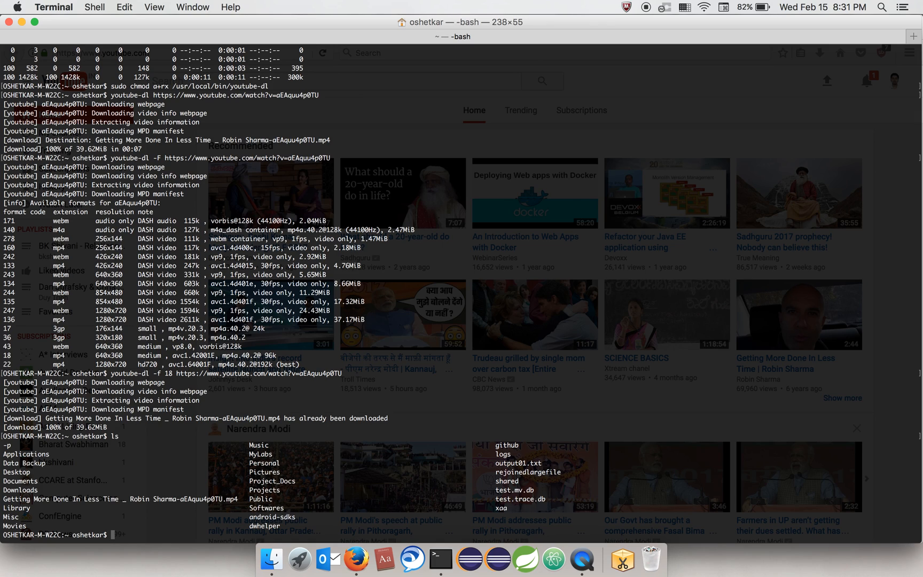
Open the downloaded 'Getting More Done In Less Time' mp4 in VLC, pause it and close the player.
type("open G")
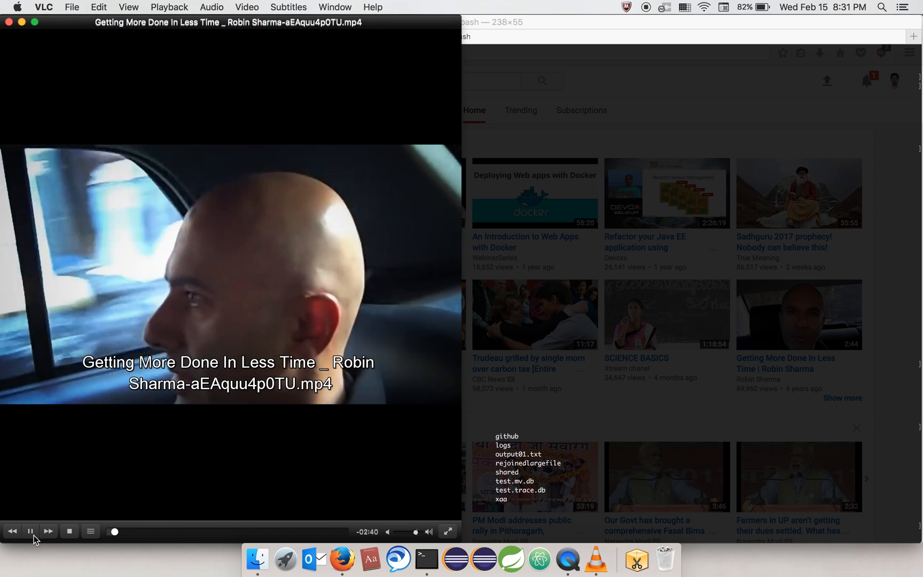
left_click(29, 531)
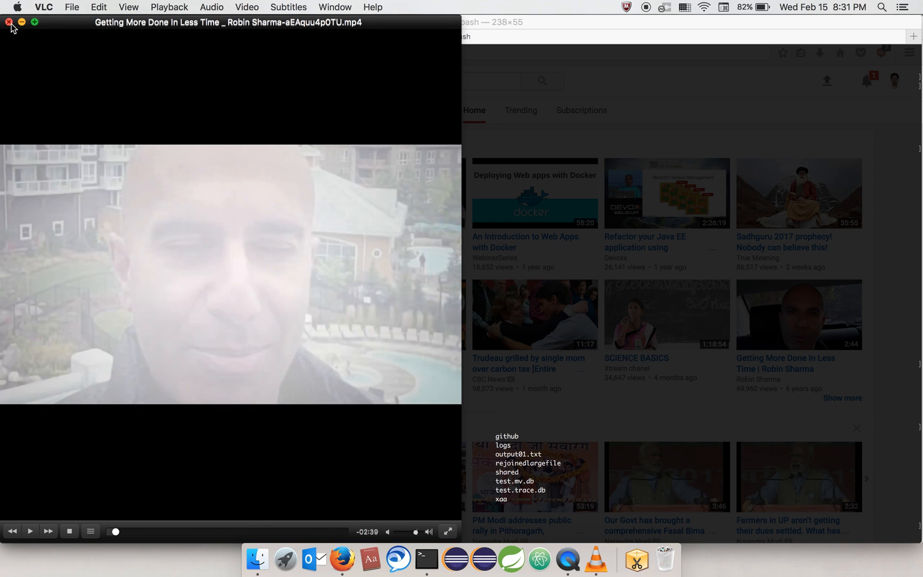
left_click(9, 21)
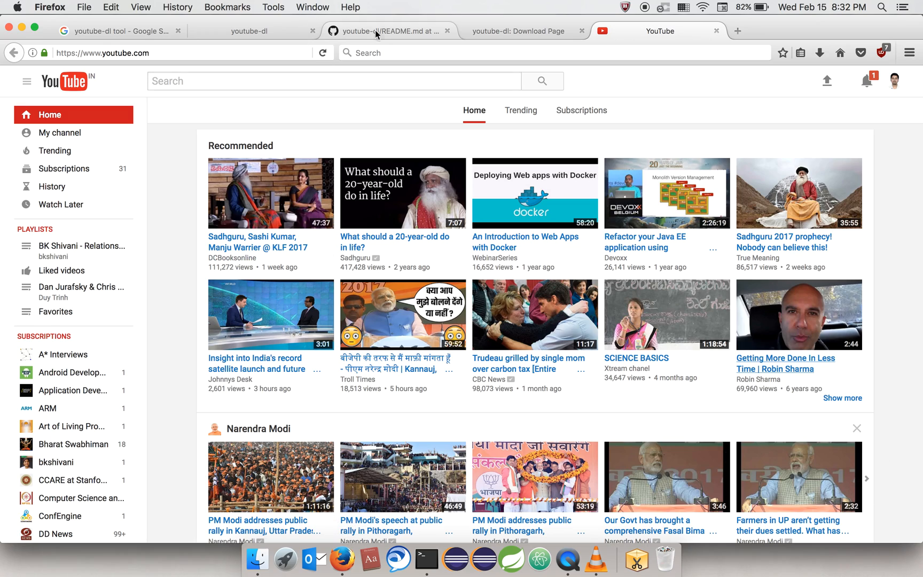
Follow the youtube-dl homepage's 'more sites' link and scroll the Supported sites list down to the R entries.
left_click(383, 30)
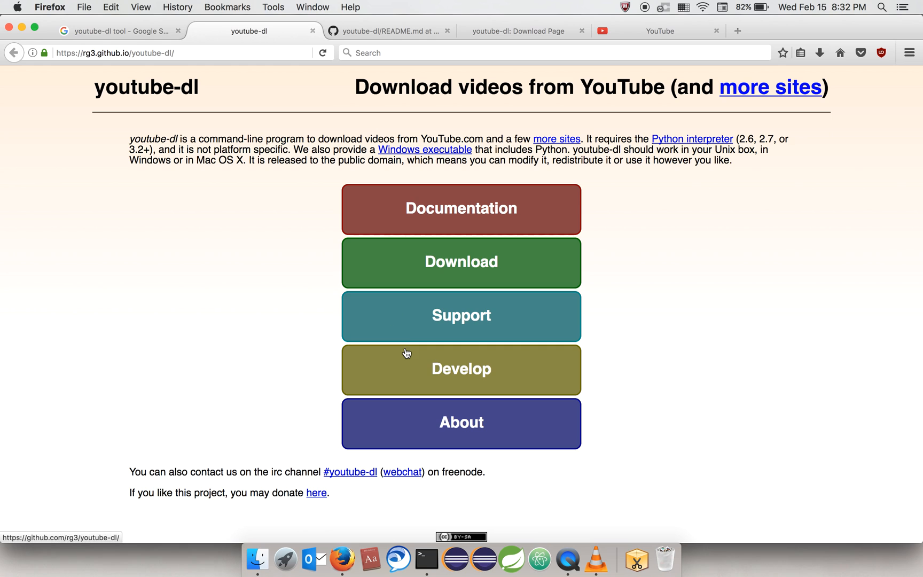
mouse_move(467, 371)
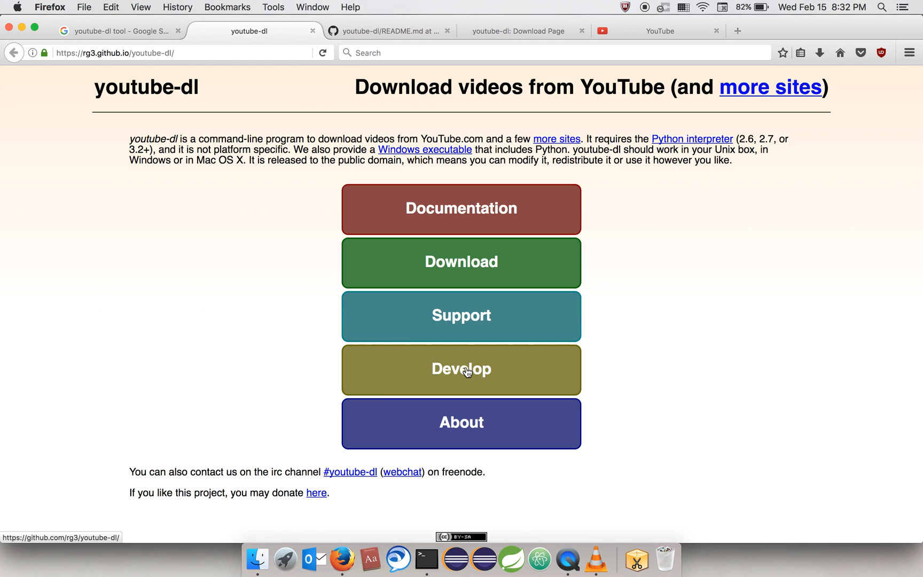
scroll("down", 3)
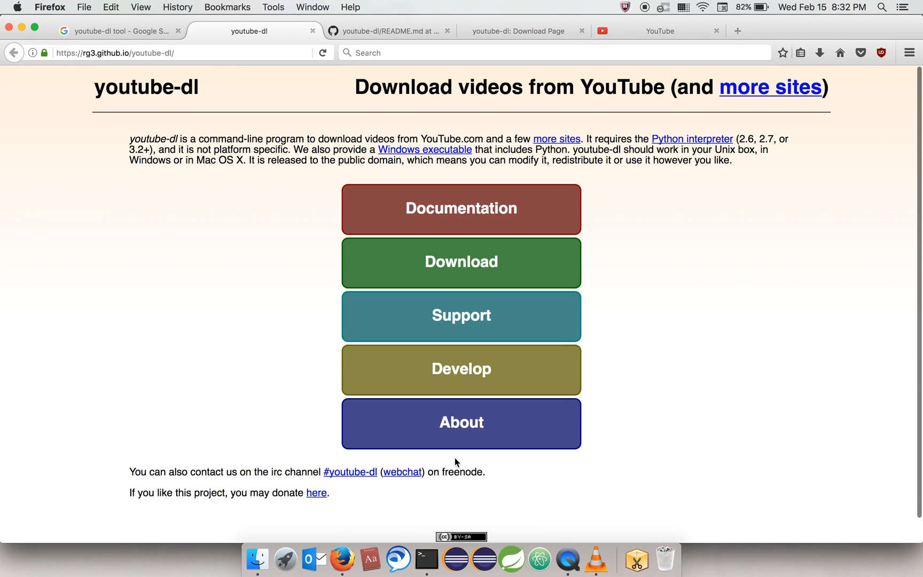
mouse_move(555, 139)
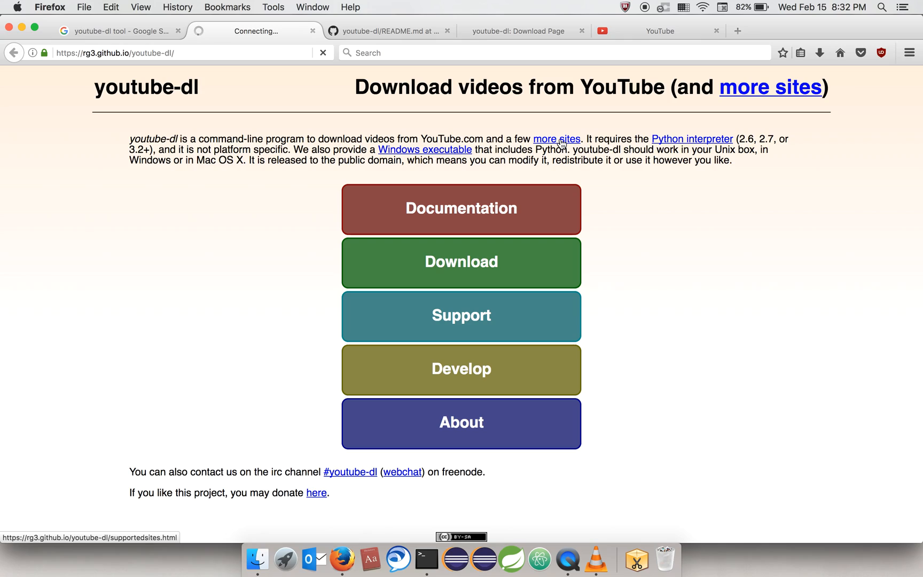
left_click(555, 139)
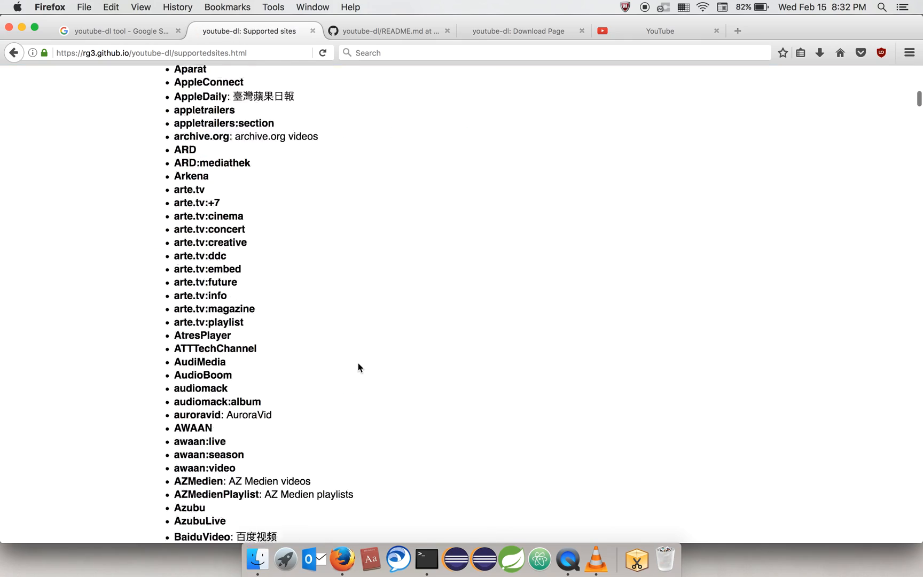
scroll("down", 3)
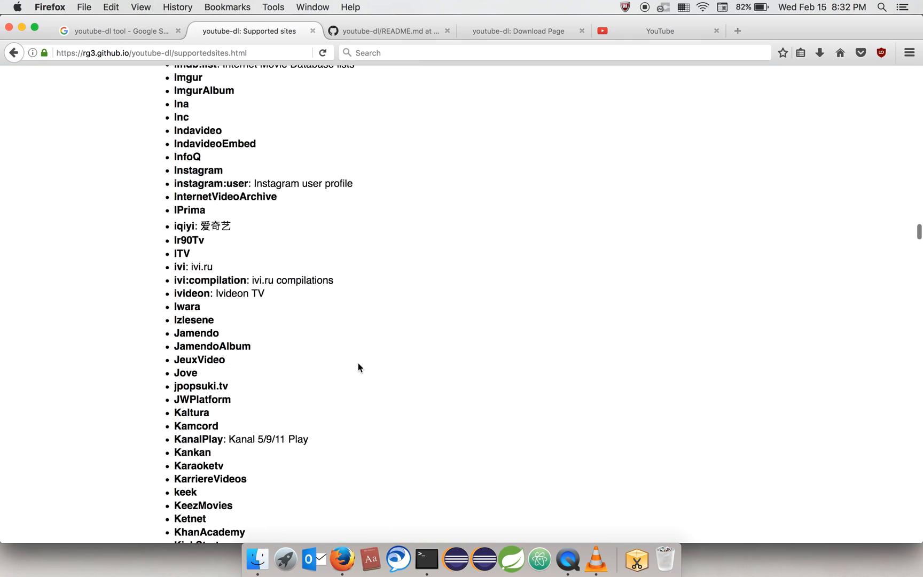
scroll("down", 3)
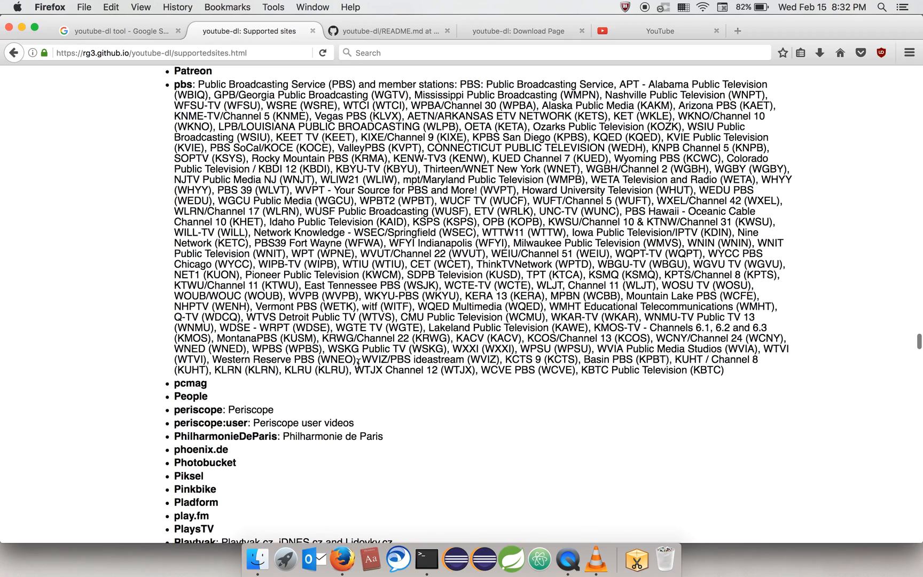
scroll("down", 3)
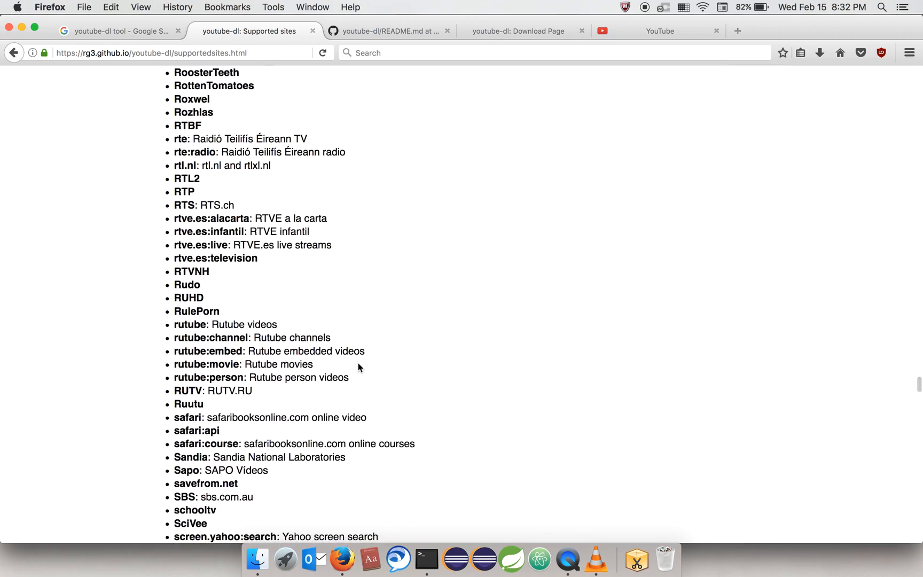
mouse_move(483, 559)
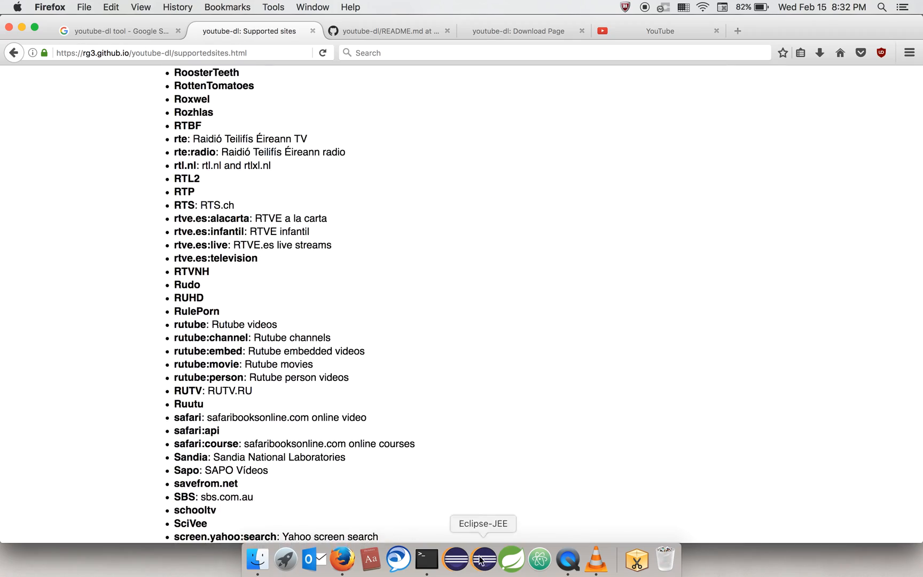